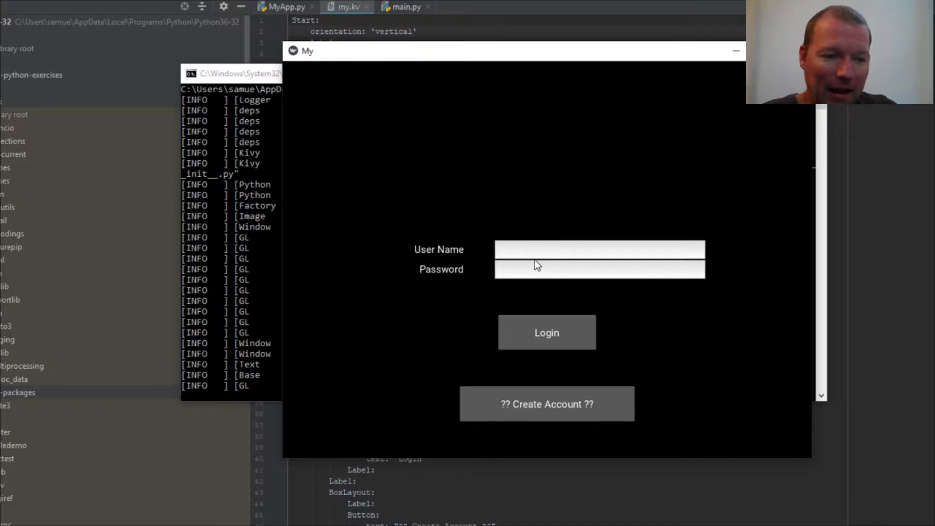
Focus the running app's User Name field and the field below it.
{"action": "left_click", "coordinate": [597, 249]}
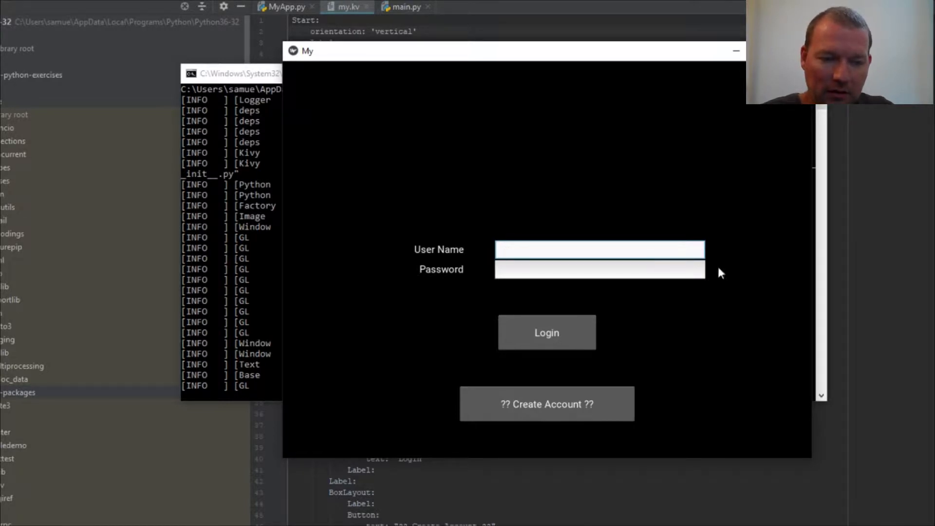
{"action": "left_click", "coordinate": [598, 269]}
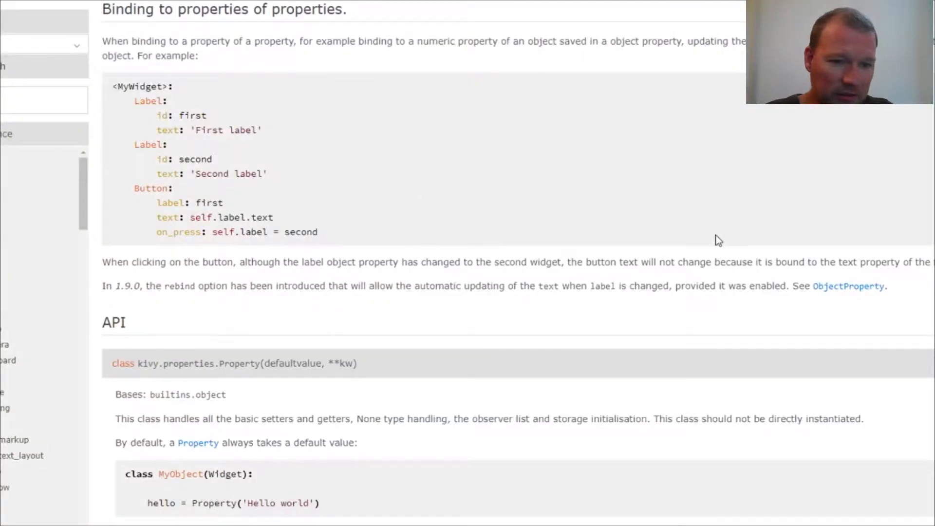
{"action": "mouse_move", "coordinate": [435, 163]}
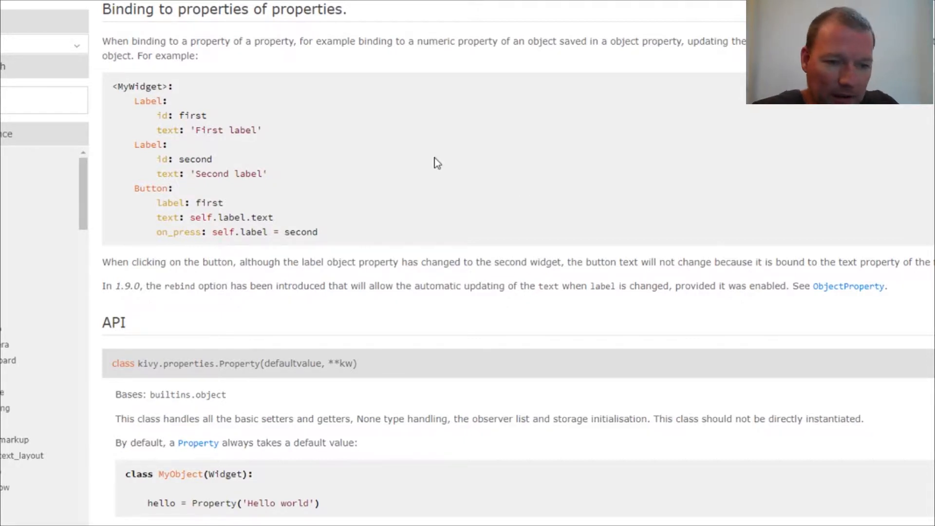
{"action": "mouse_move", "coordinate": [579, 235]}
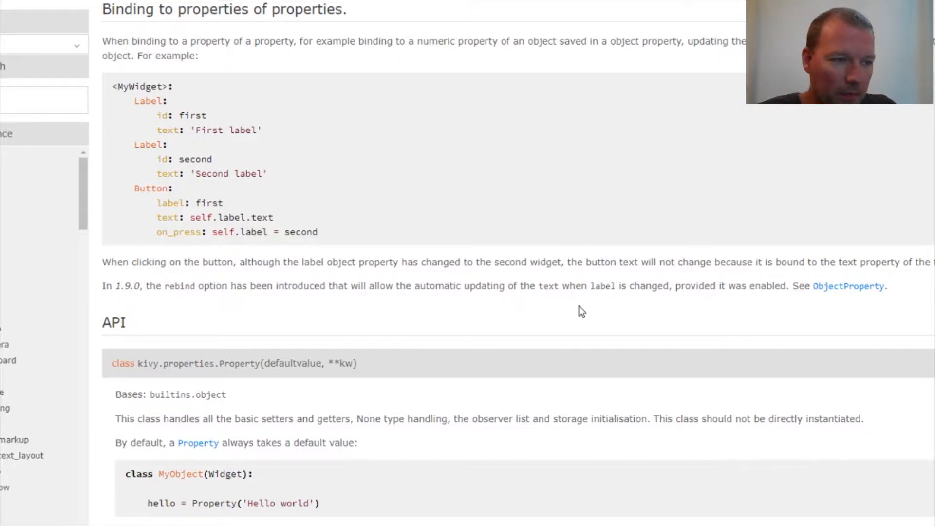
{"action": "mouse_move", "coordinate": [592, 300]}
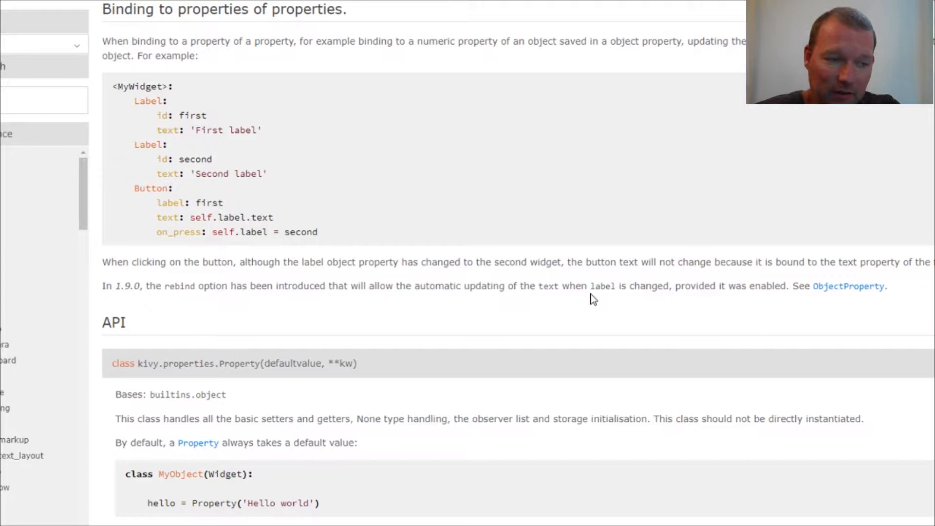
{"action": "mouse_move", "coordinate": [842, 286]}
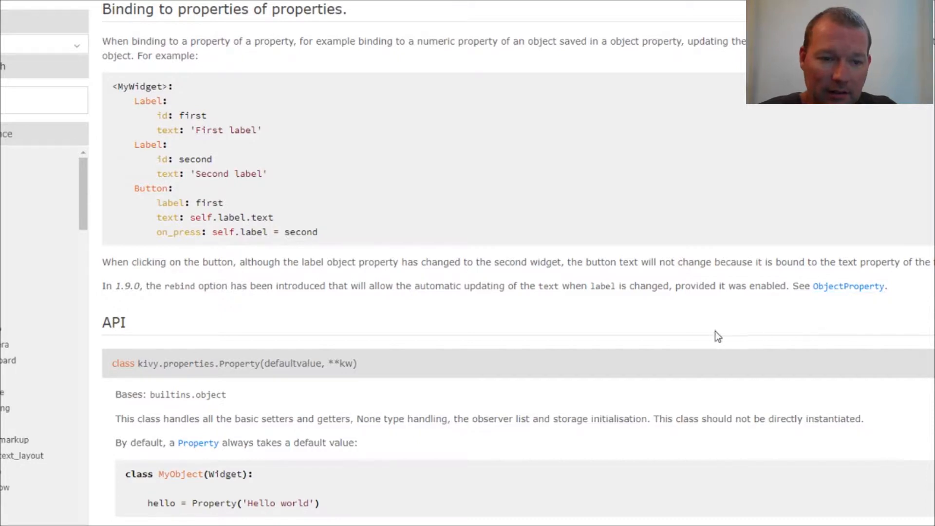
{"action": "mouse_move", "coordinate": [709, 331]}
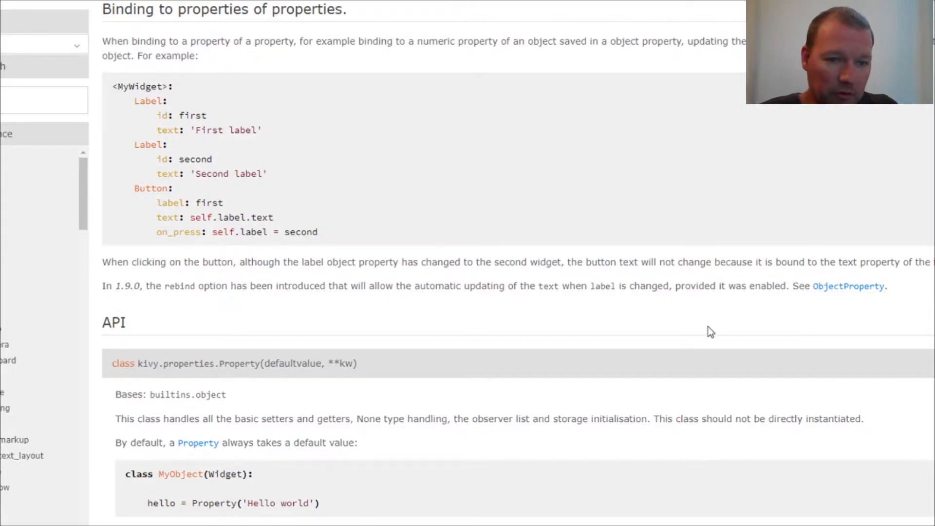
{"action": "mouse_move", "coordinate": [847, 302]}
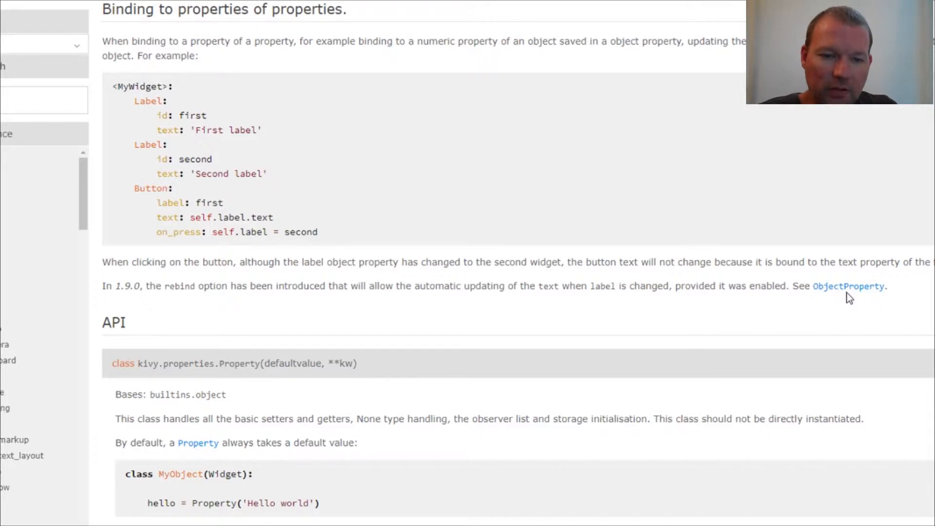
{"action": "mouse_move", "coordinate": [452, 314]}
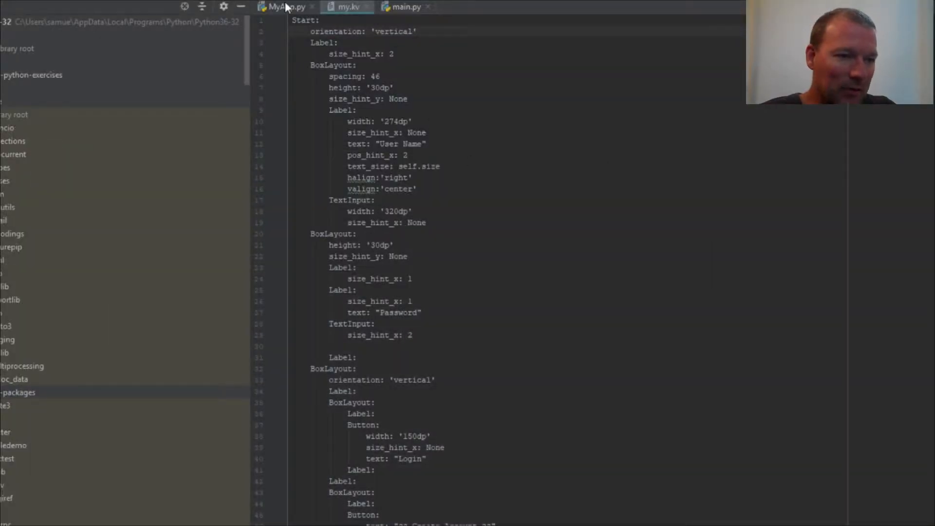
Add 'from kivy.properties import ObjectProperty' to MyApp.py using autocomplete.
{"action": "left_click", "coordinate": [285, 6]}
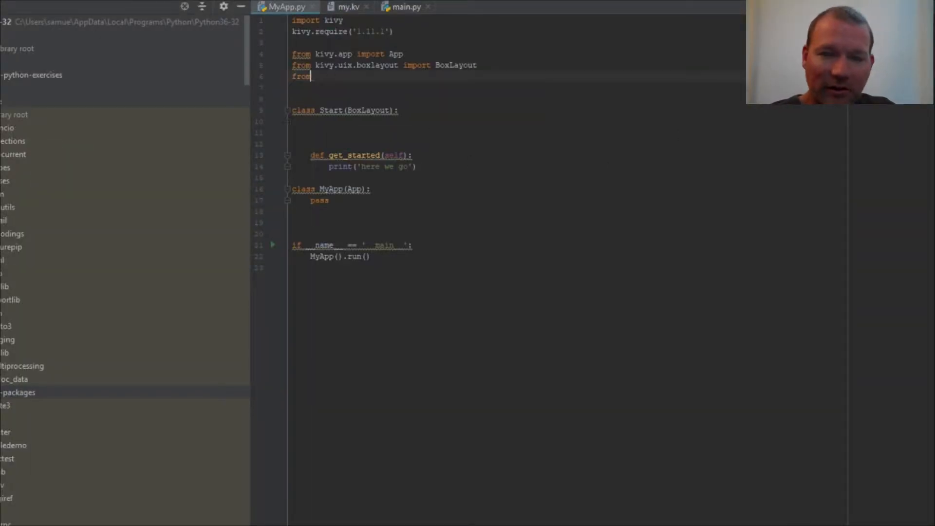
{"action": "type", "text": "kiv"}
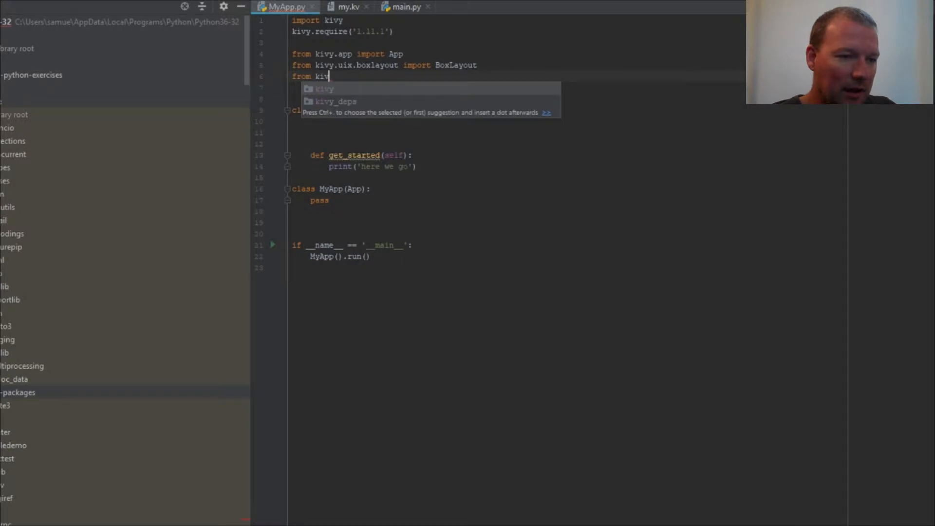
{"action": "type", "text": ".p"}
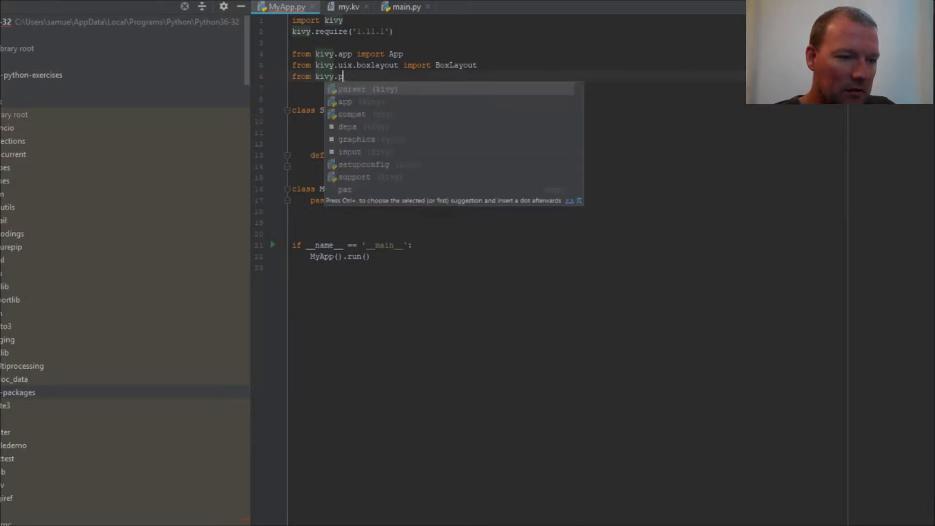
{"action": "type", "text": "roperties"}
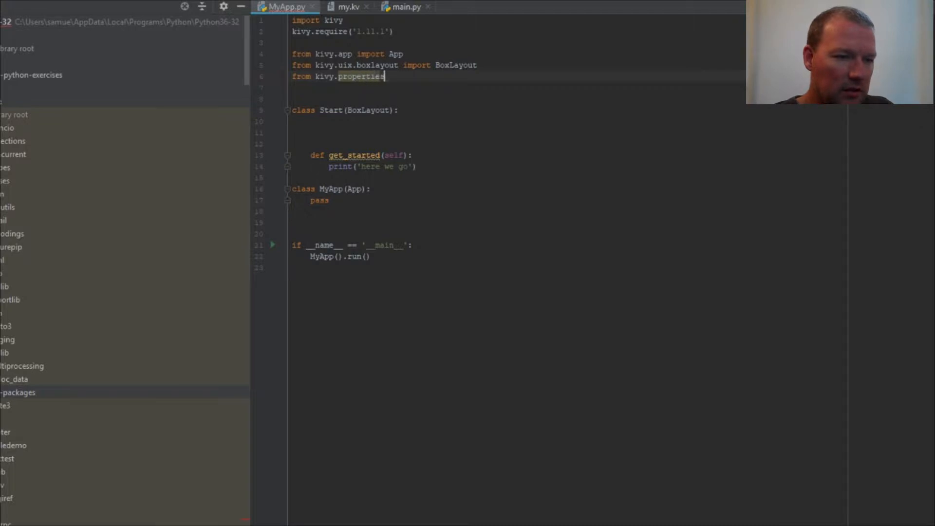
{"action": "type", "text": "import"}
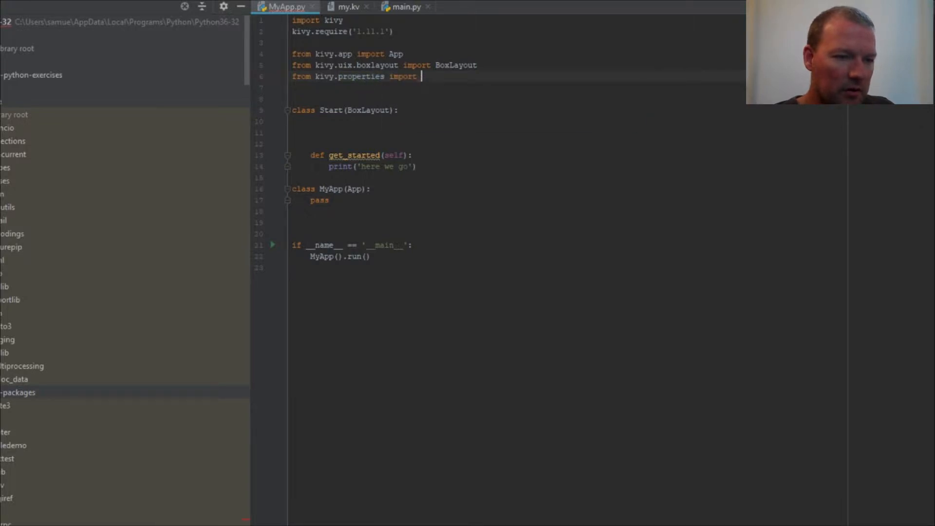
{"action": "type", "text": "ObjectProperty"}
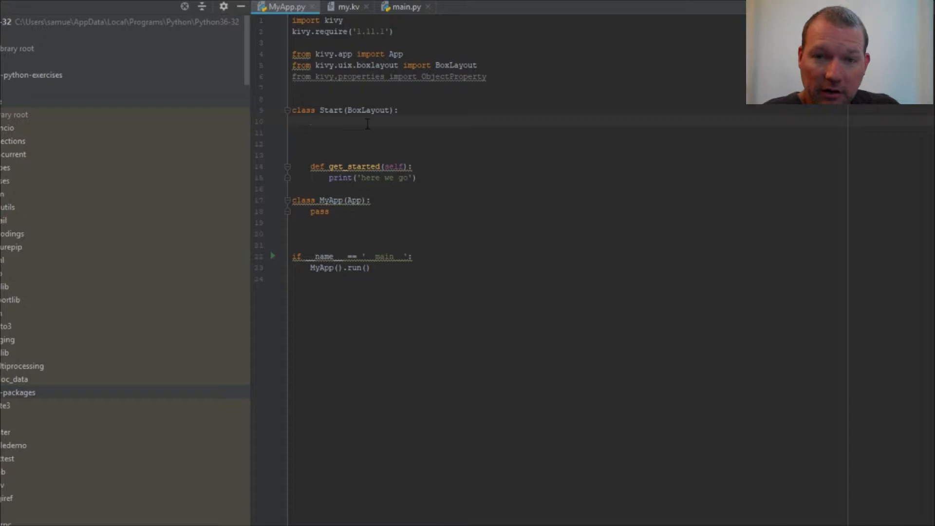
Define 'user = ObjectProperty()' and 'password = ObjectProperty()' in class Start, then return to my.kv.
{"action": "type", "text": "user"}
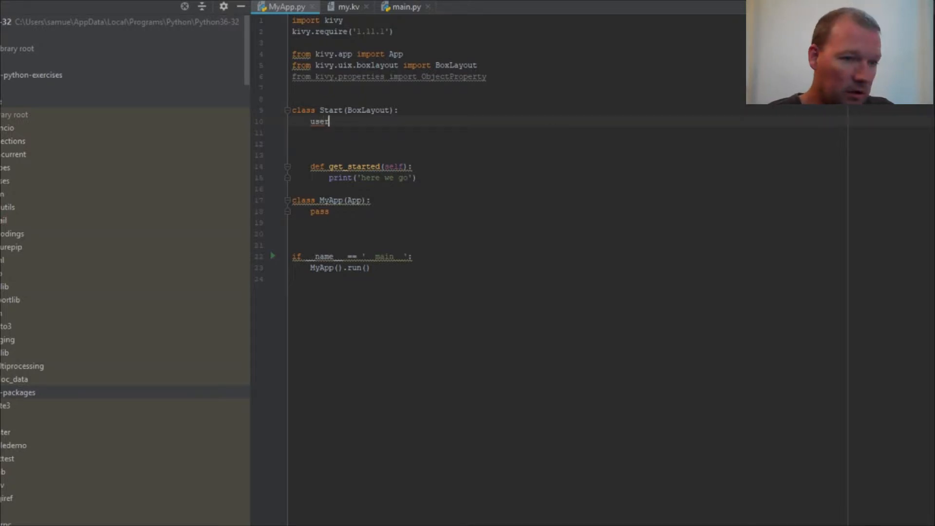
{"action": "type", "text": "= O"}
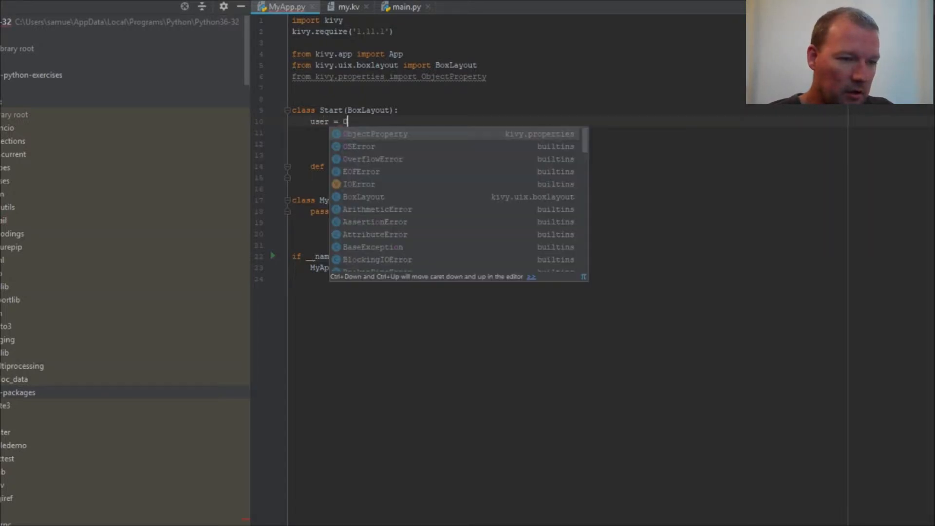
{"action": "key", "text": "Escape"}
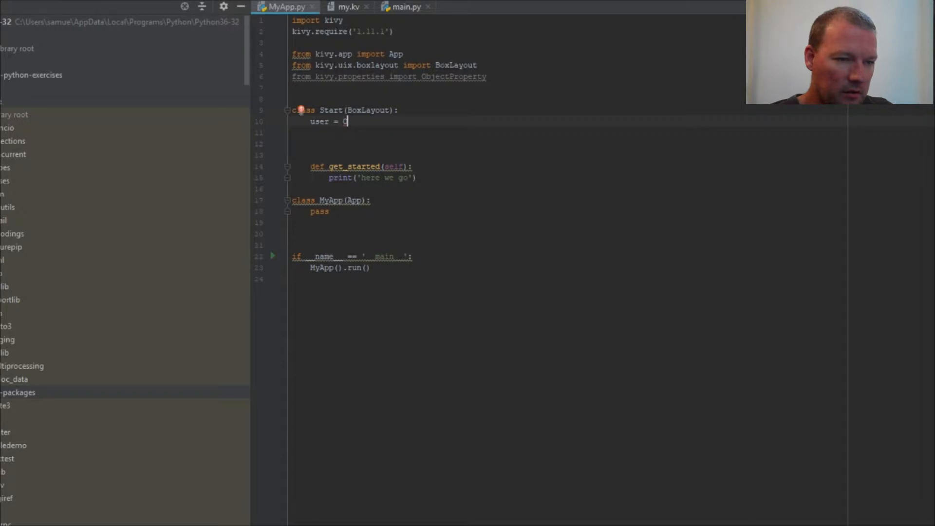
{"action": "type", "text": "bjectProperty("}
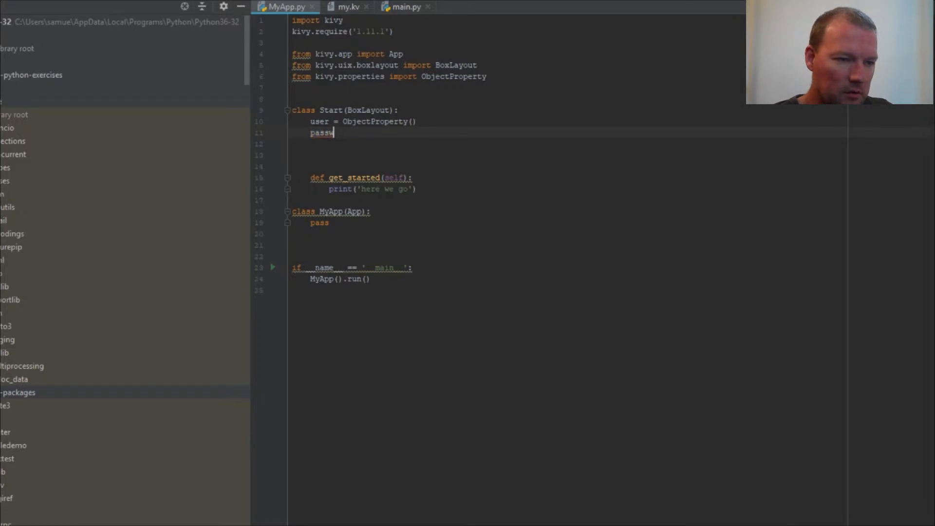
{"action": "type", "text": "word ="}
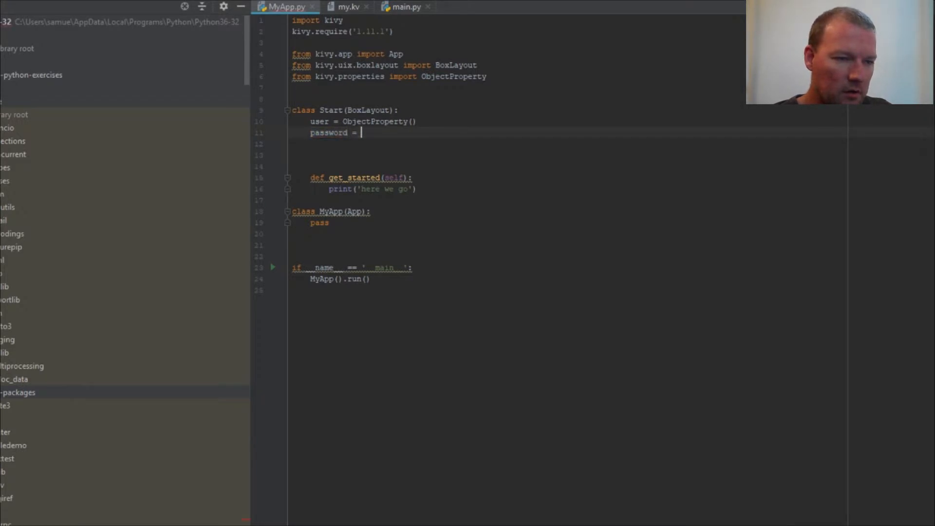
{"action": "type", "text": "ObjectProperty()"}
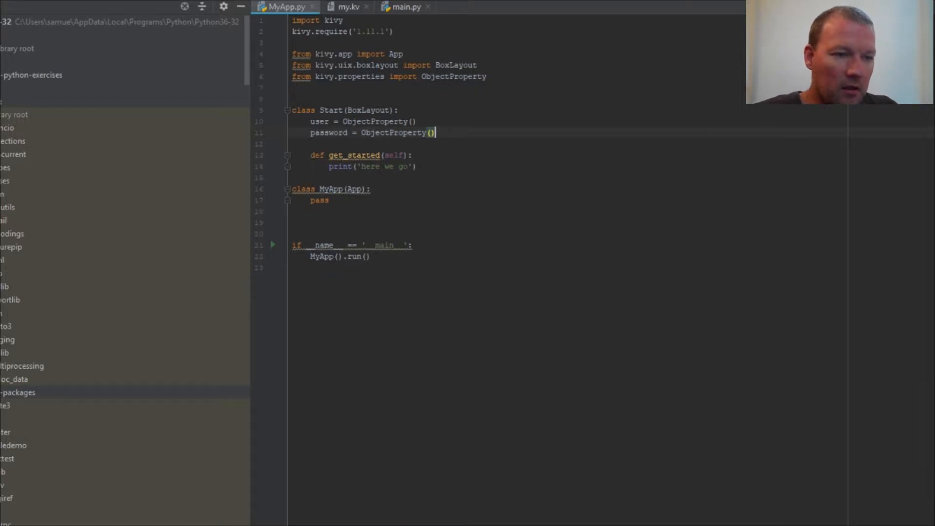
{"action": "mouse_move", "coordinate": [302, 65]}
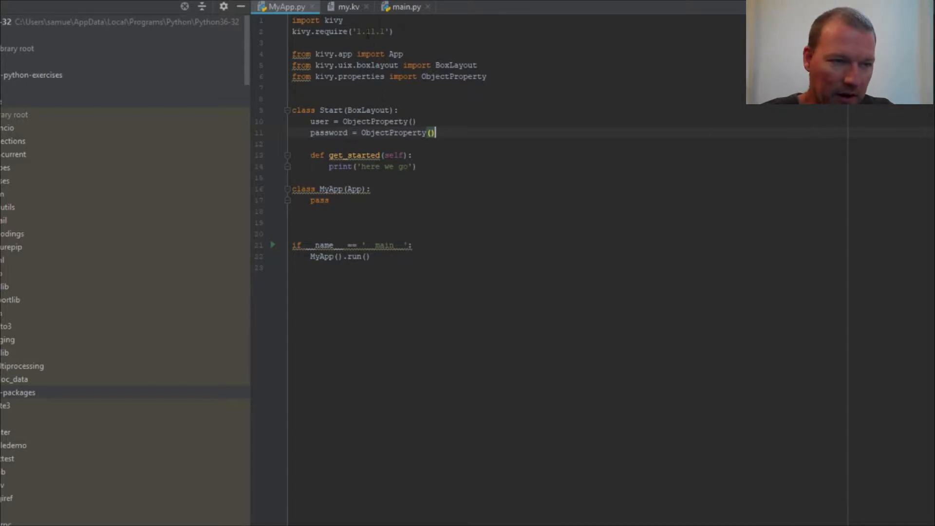
{"action": "left_click", "coordinate": [349, 6]}
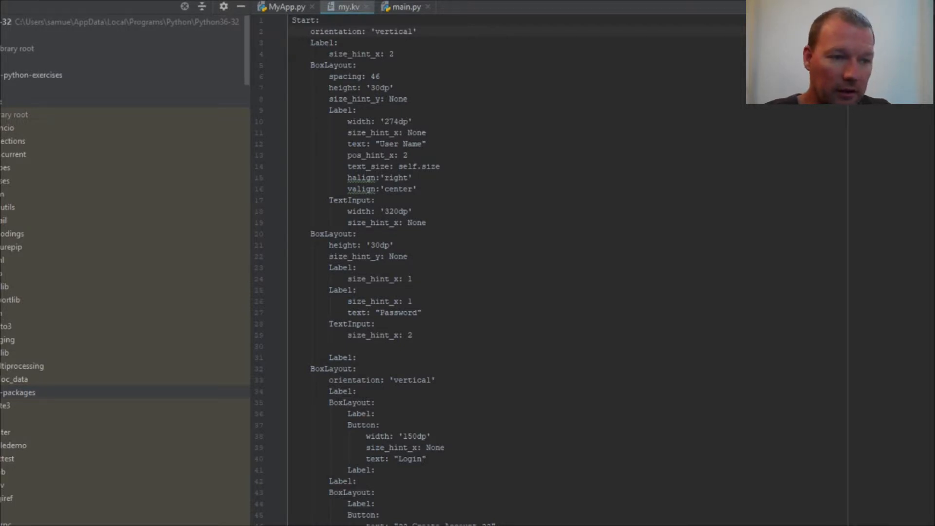
Under the Start: rule in my.kv add the line 'user: user_box'.
{"action": "left_click", "coordinate": [390, 76]}
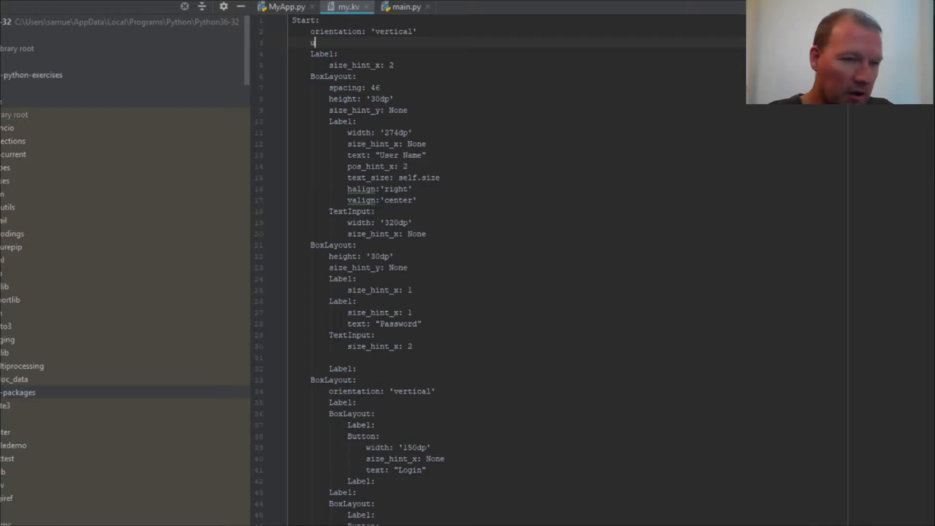
{"action": "type", "text": "user:"}
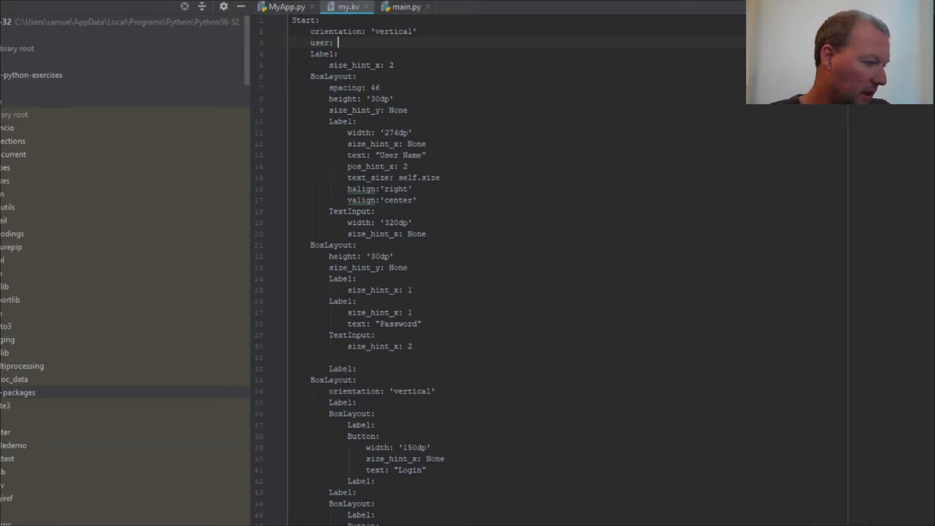
{"action": "type", "text": "user_"}
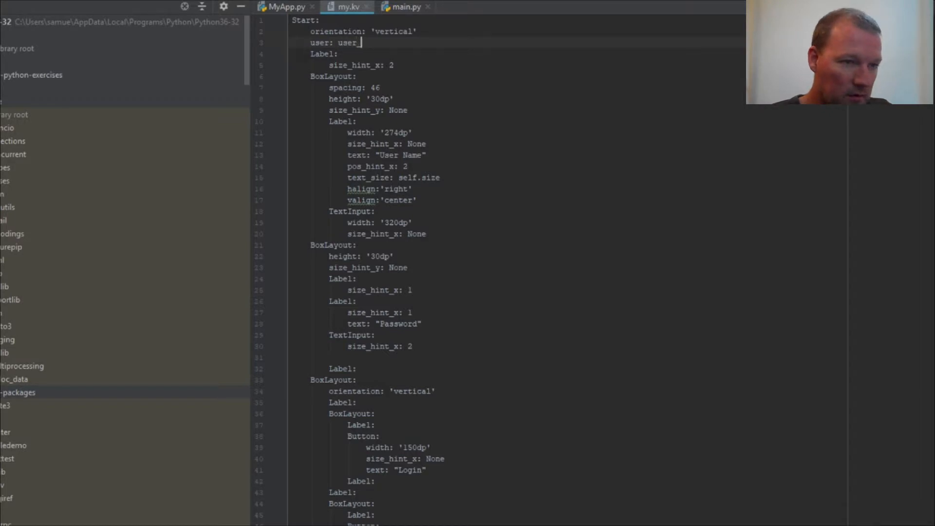
{"action": "type", "text": "box"}
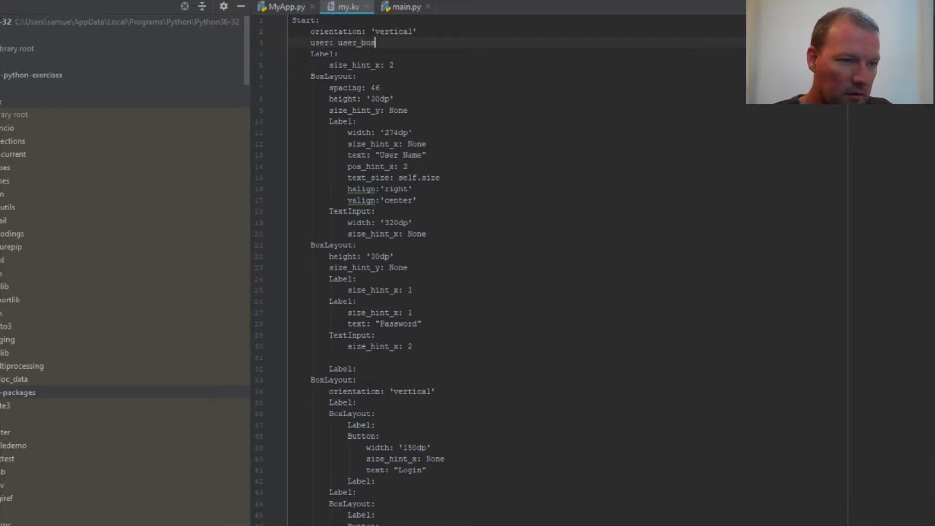
Add 'password: pass_box' beneath it and select 'user' on the line above.
{"action": "type", "text": "pas"}
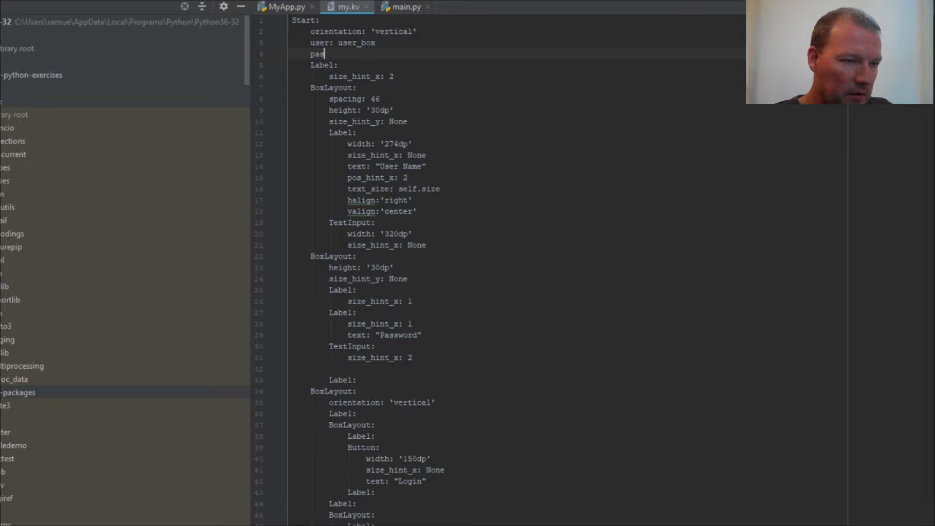
{"action": "type", "text": "sword"}
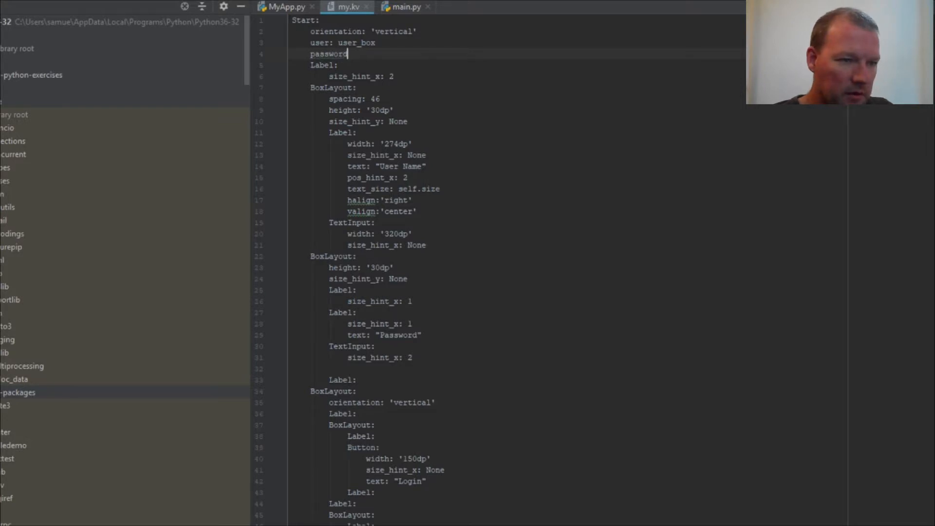
{"action": "type", "text": ": pas"}
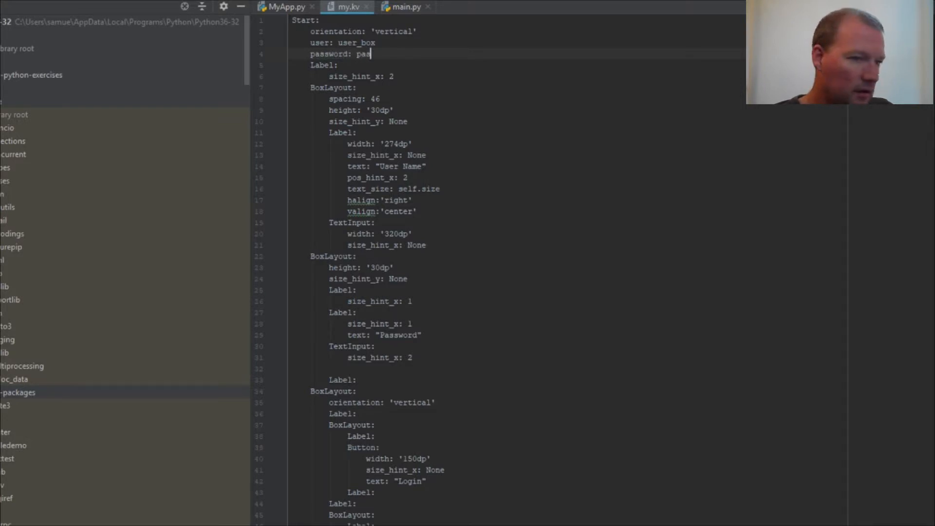
{"action": "type", "text": "s_b"}
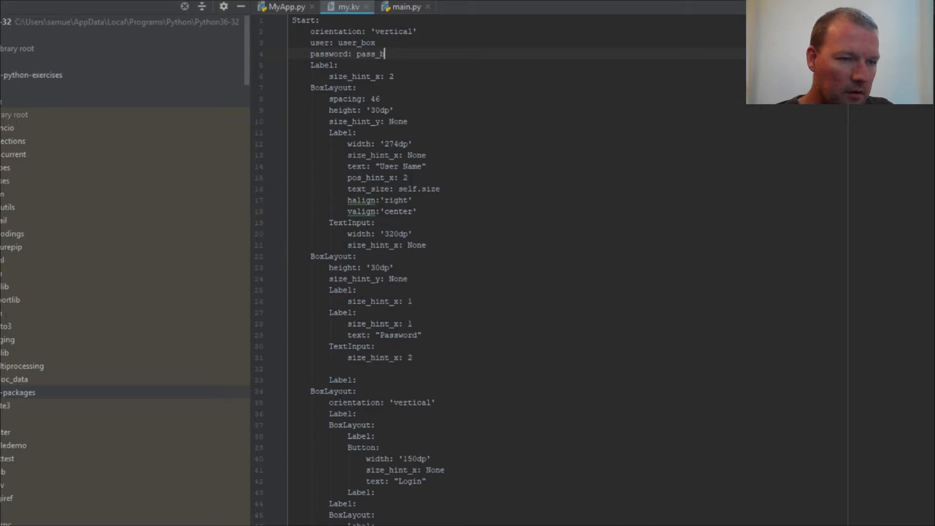
{"action": "type", "text": "ox"}
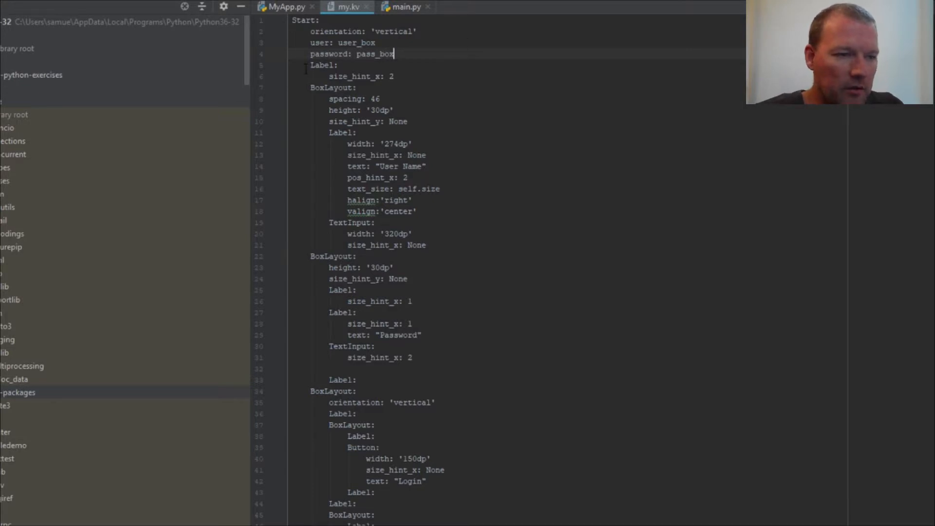
{"action": "double_click", "coordinate": [315, 43]}
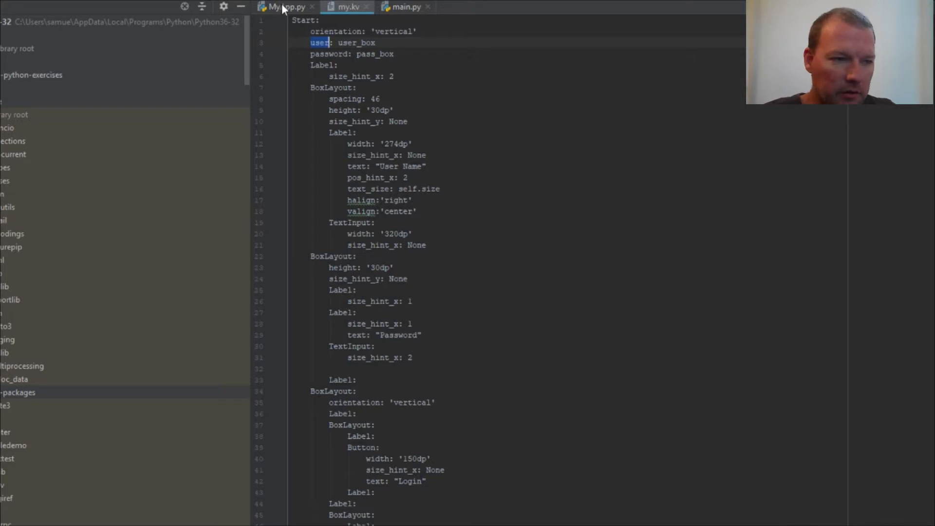
{"action": "left_click", "coordinate": [282, 6]}
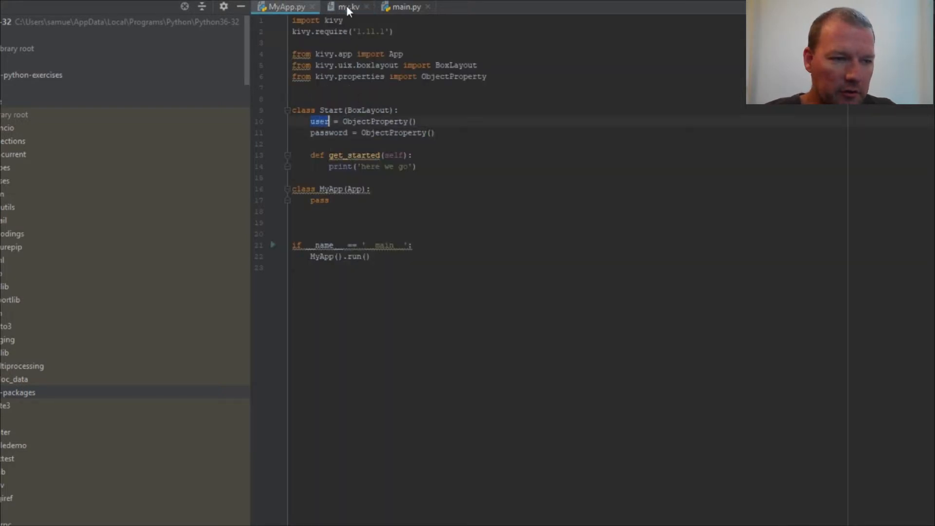
{"action": "left_click", "coordinate": [347, 6]}
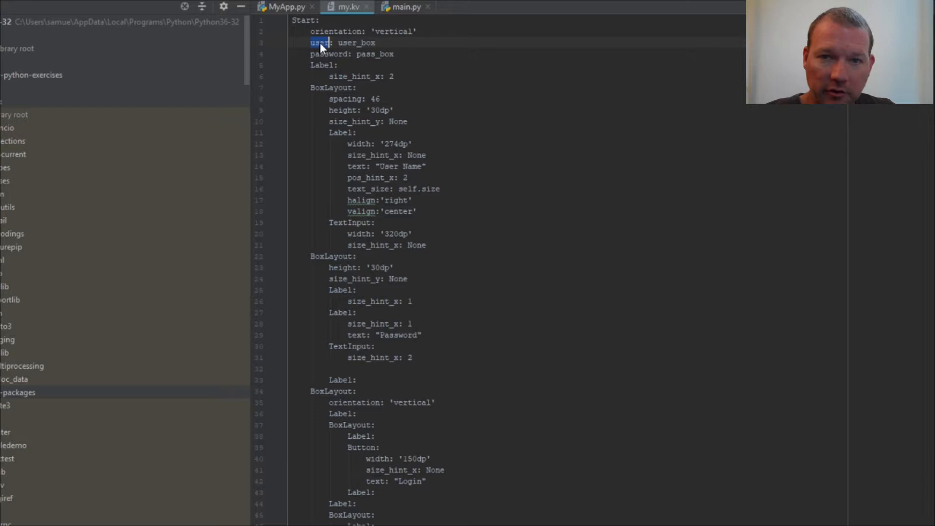
{"action": "left_click", "coordinate": [284, 6]}
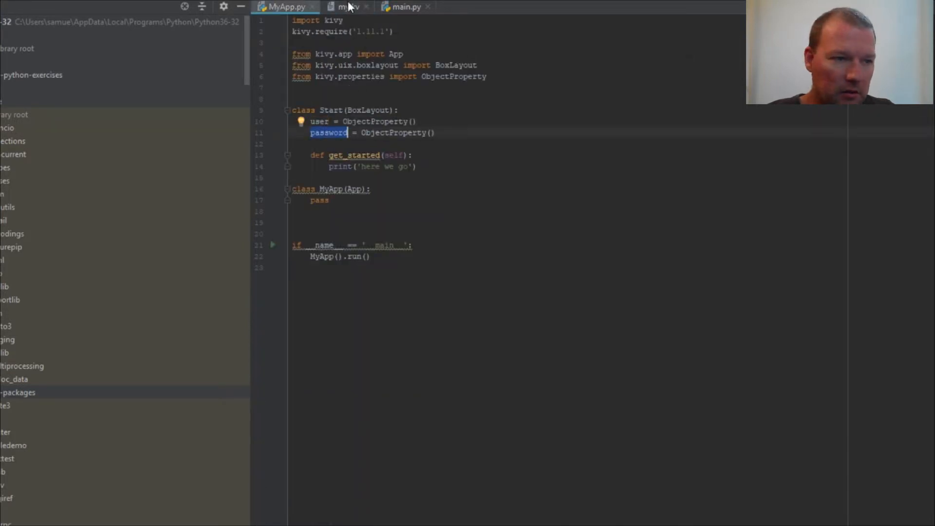
{"action": "left_click", "coordinate": [346, 5]}
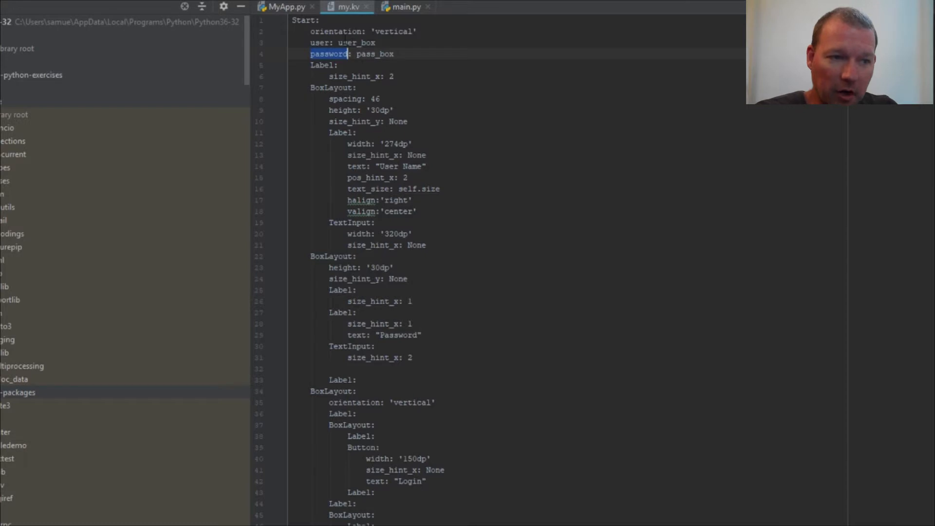
{"action": "left_click", "coordinate": [282, 6]}
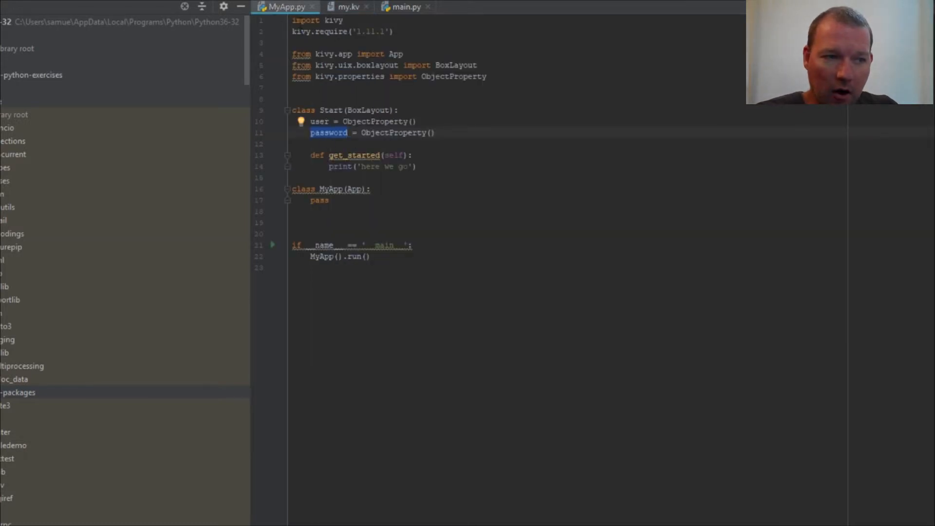
{"action": "left_click", "coordinate": [351, 6]}
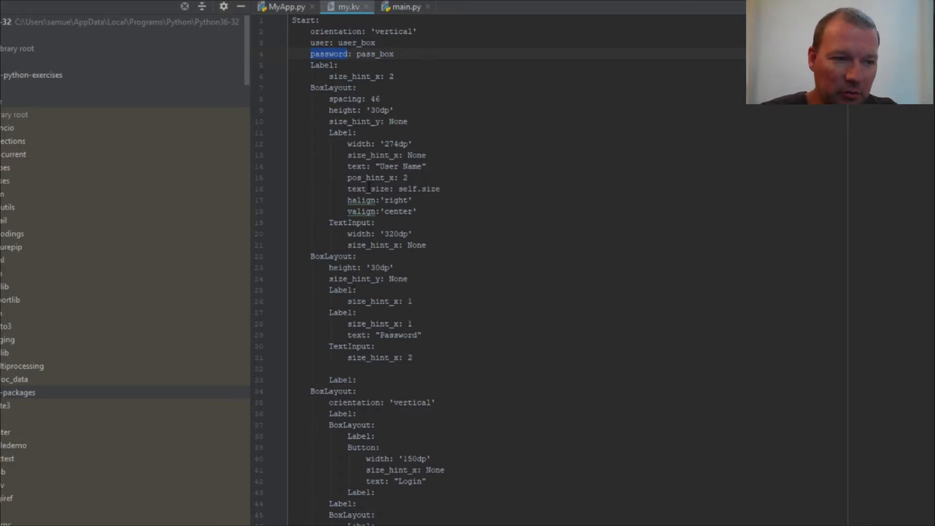
{"action": "double_click", "coordinate": [352, 42]}
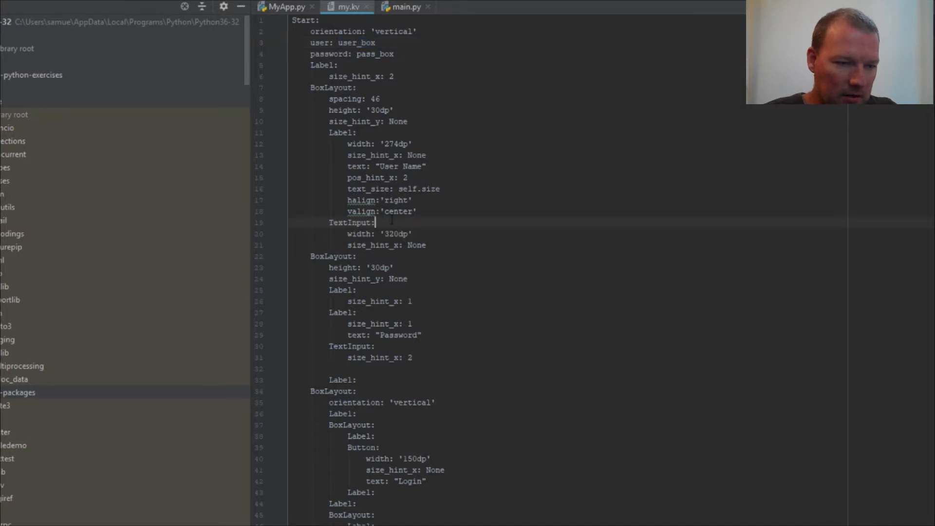
Insert 'id: user_box' inside the first TextInput, then move to the password TextInput line.
{"action": "key", "text": "Enter"}
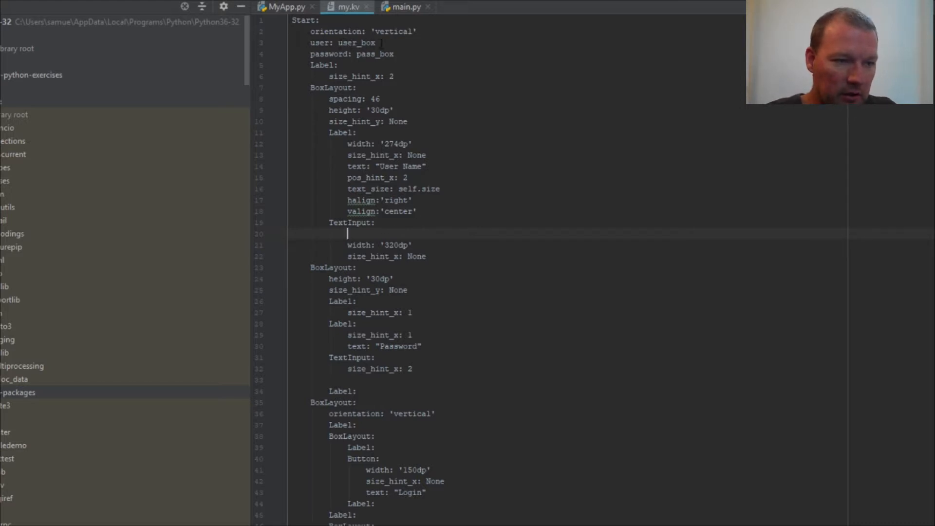
{"action": "type", "text": "id"}
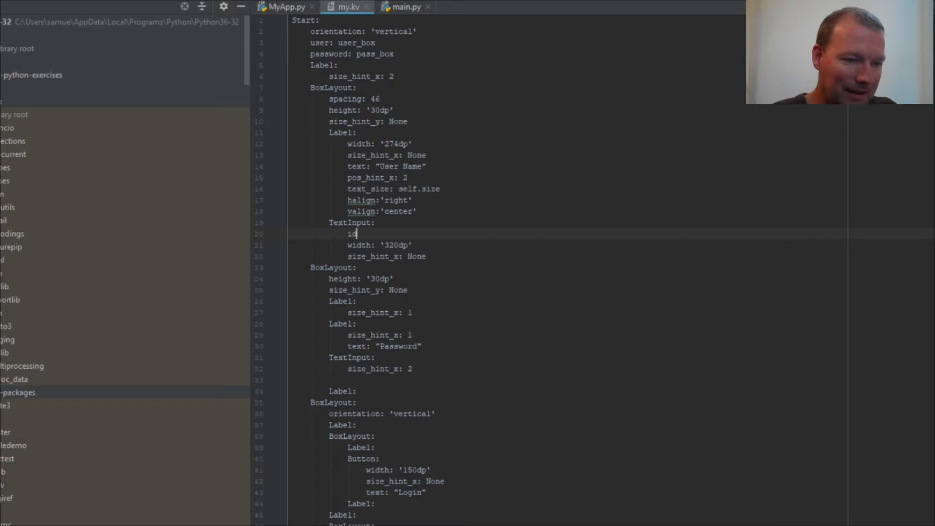
{"action": "type", "text": ":"}
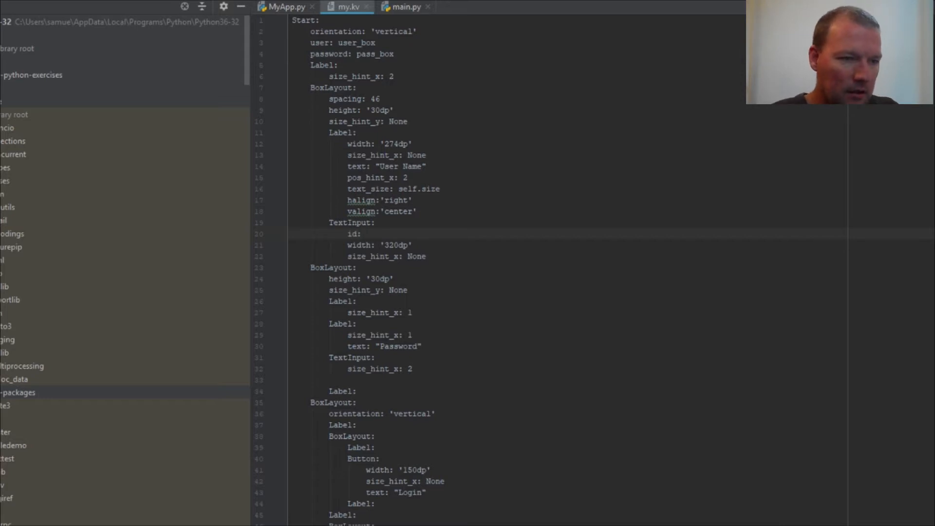
{"action": "type", "text": "user_"}
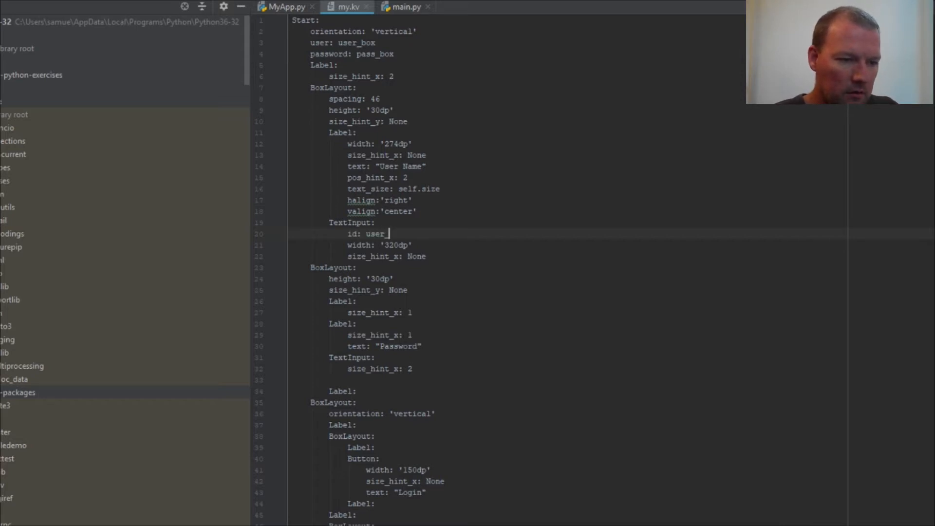
{"action": "type", "text": "box"}
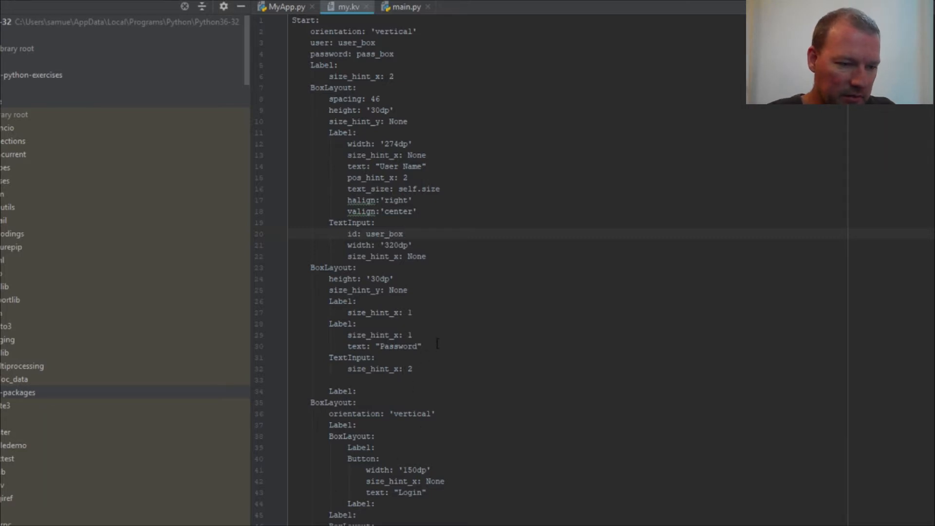
{"action": "left_click", "coordinate": [403, 358]}
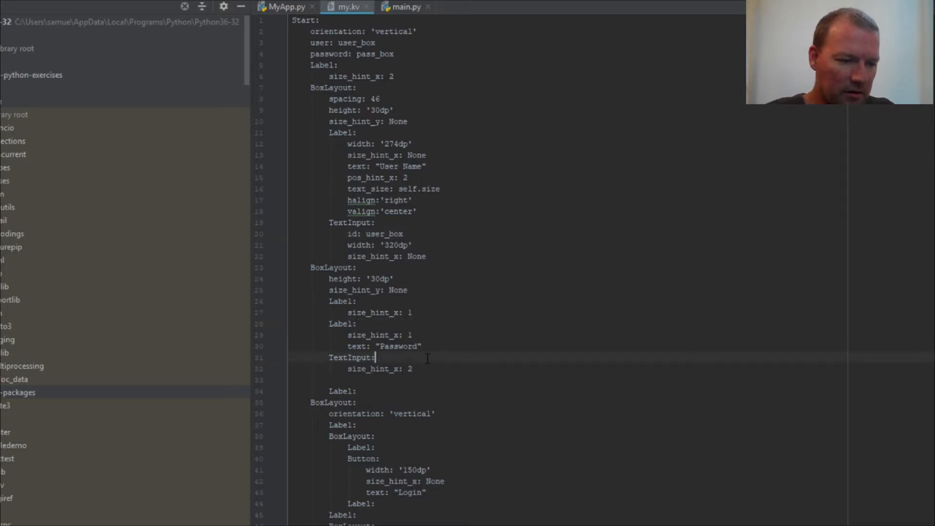
Insert 'id: pass_box' inside the second TextInput and select 'password' in the Start rule.
{"action": "key", "text": "Enter"}
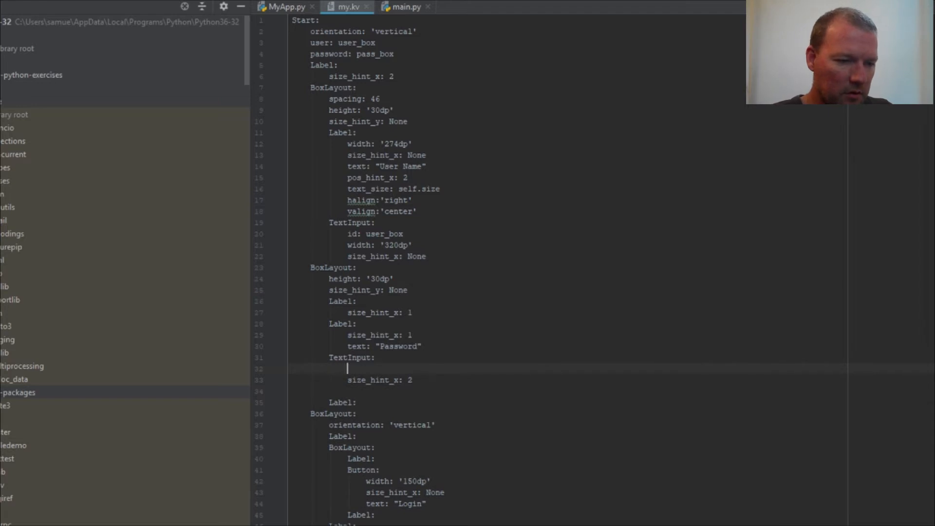
{"action": "type", "text": "i"}
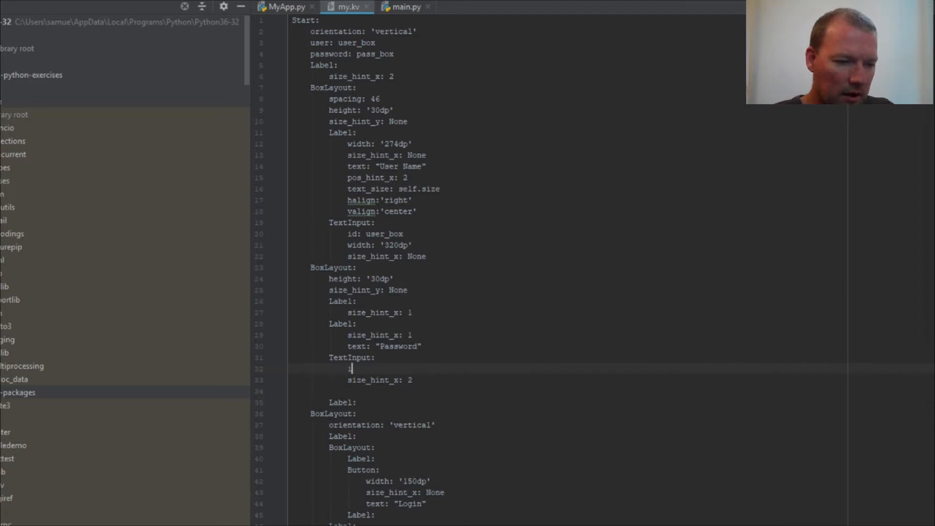
{"action": "type", "text": "id:"}
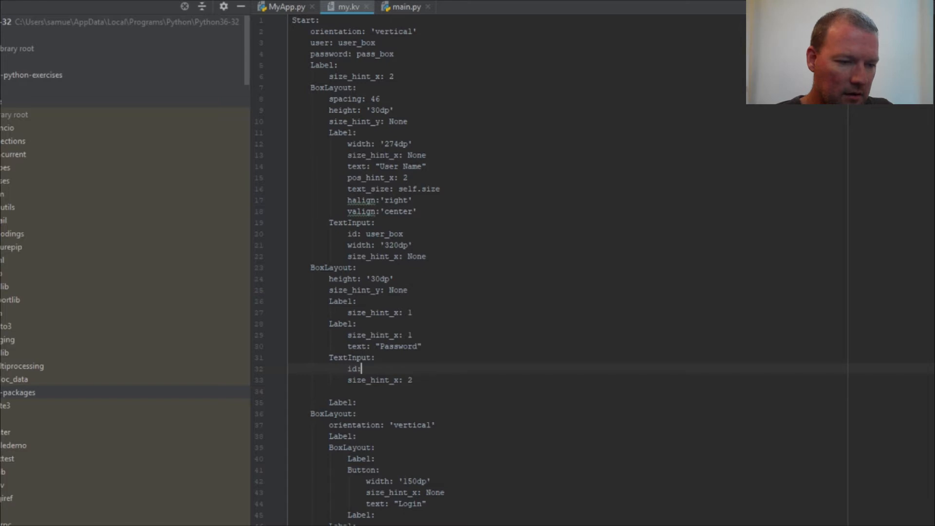
{"action": "type", "text": "pass"}
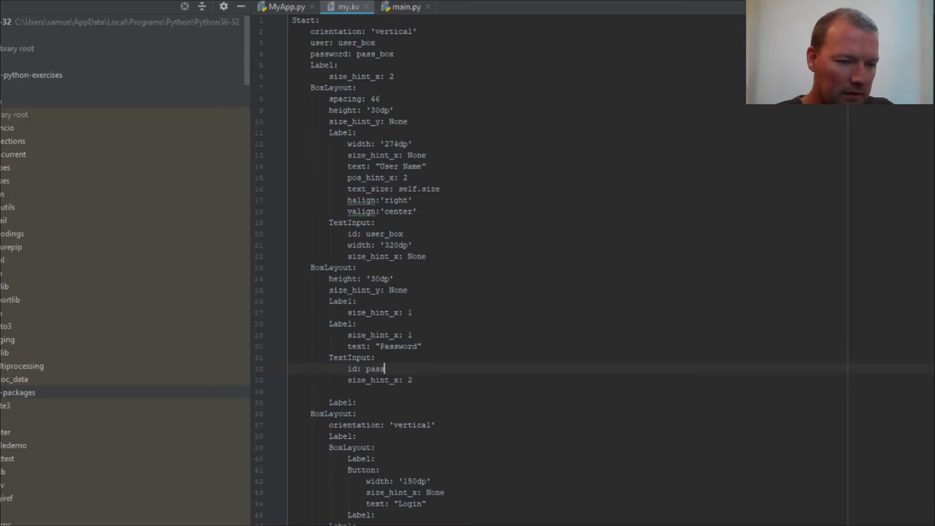
{"action": "type", "text": "_box"}
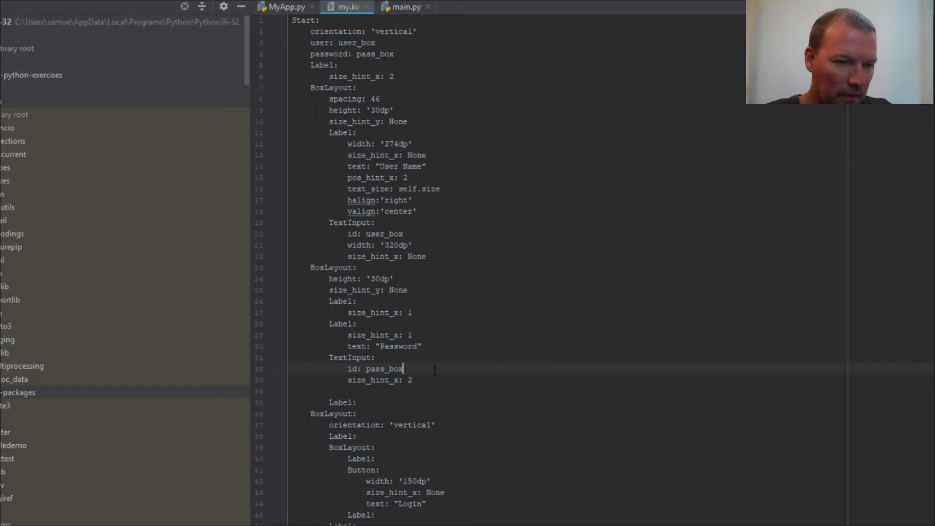
{"action": "mouse_move", "coordinate": [479, 314]}
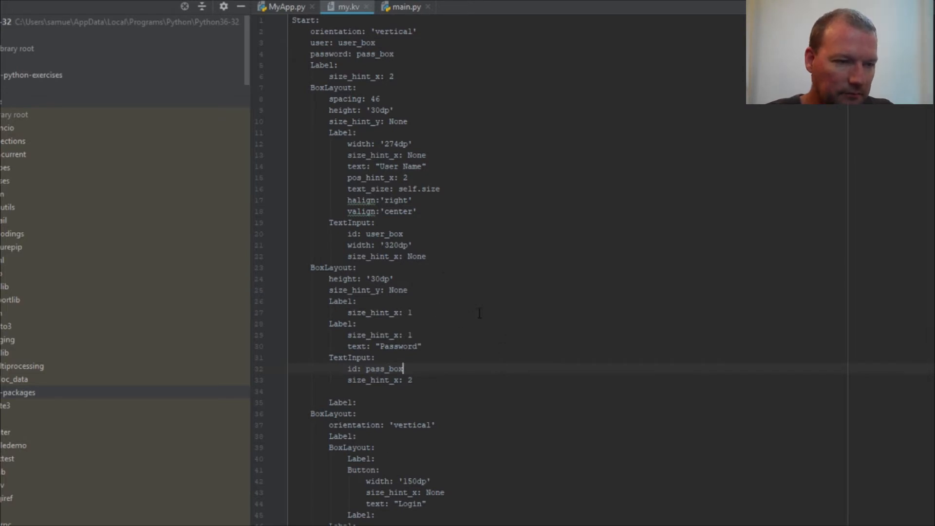
{"action": "double_click", "coordinate": [383, 368]}
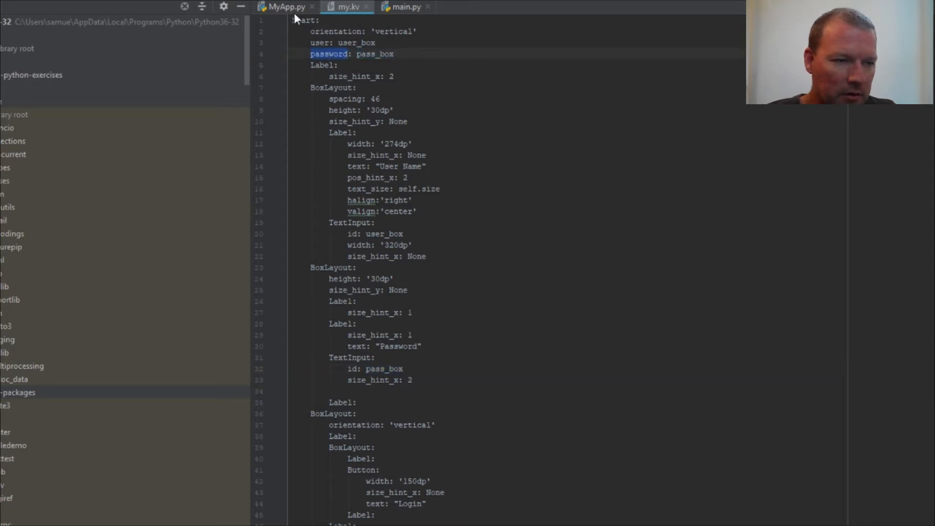
{"action": "left_click", "coordinate": [283, 7]}
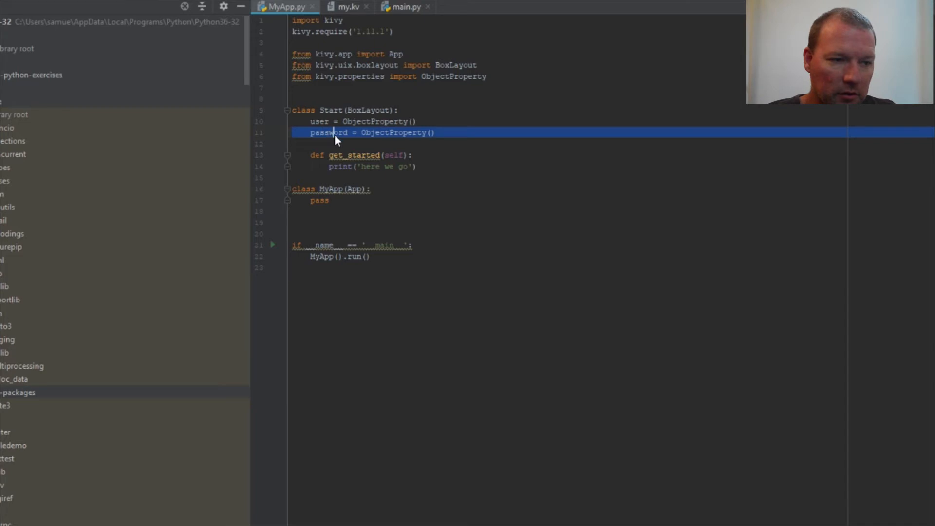
{"action": "left_click", "coordinate": [348, 5]}
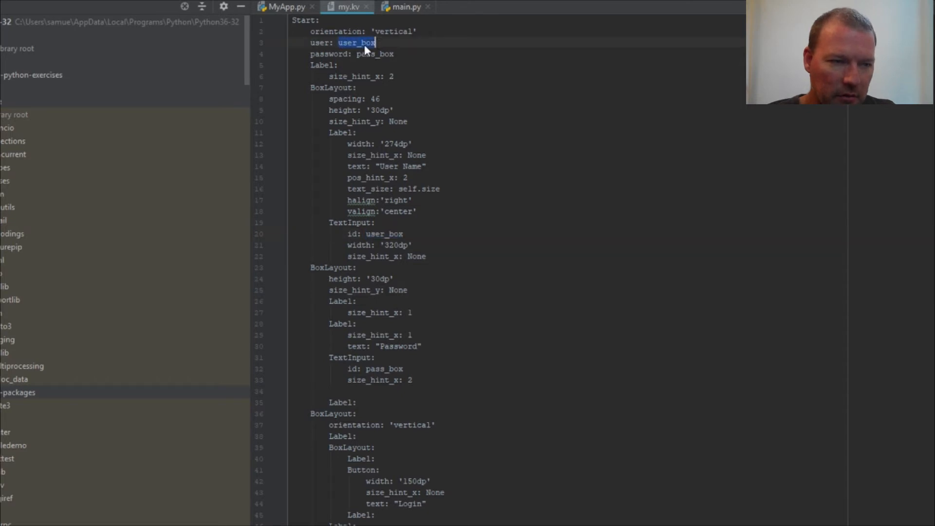
{"action": "left_click", "coordinate": [286, 6]}
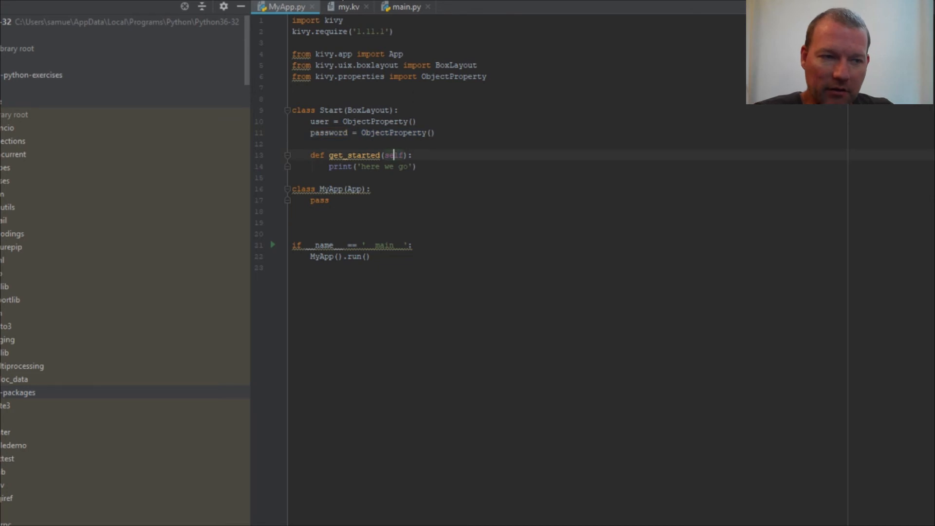
{"action": "left_click", "coordinate": [350, 6]}
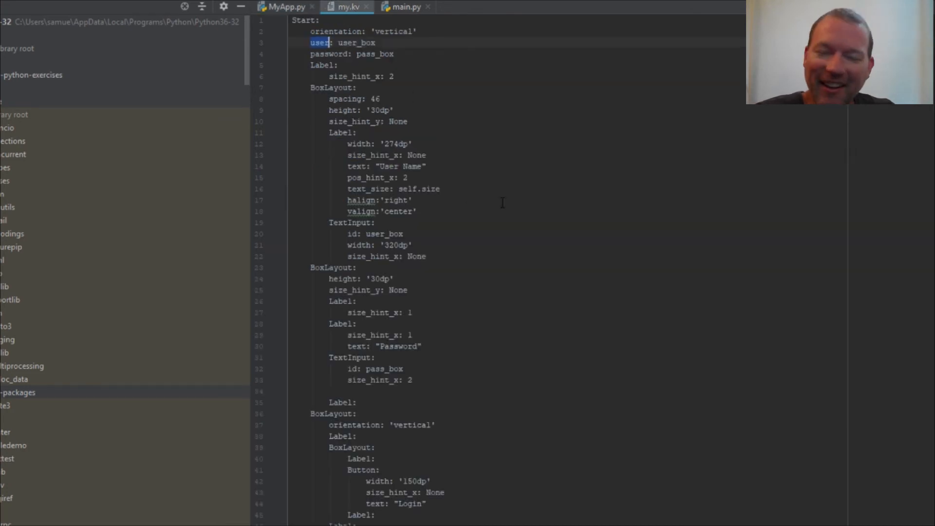